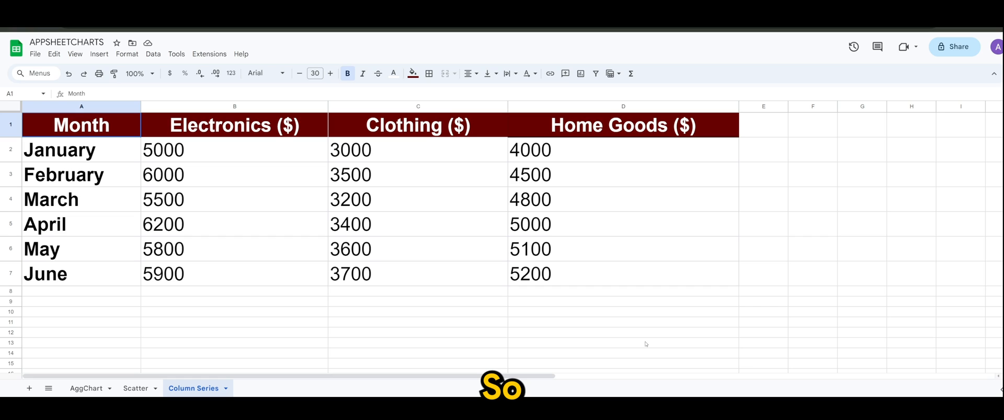
mouse_move(545, 354)
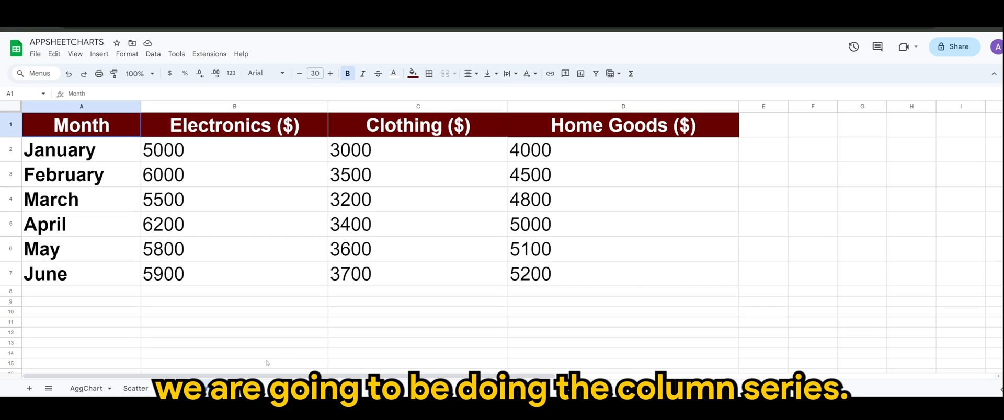
Review the Column Series sheet's Clothing sales and the February and March rows
click(193, 388)
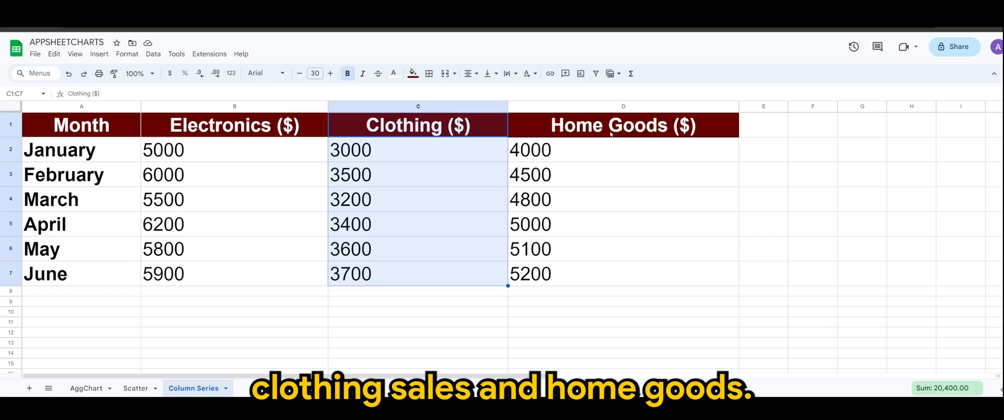
click(417, 333)
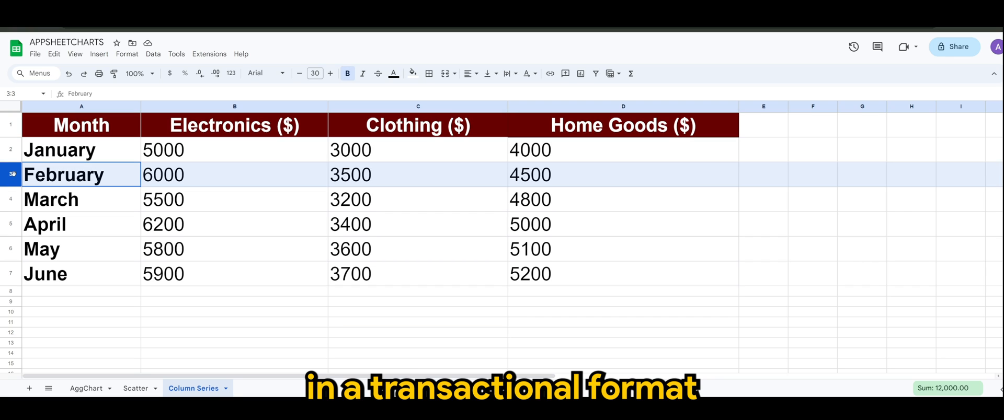
click(51, 199)
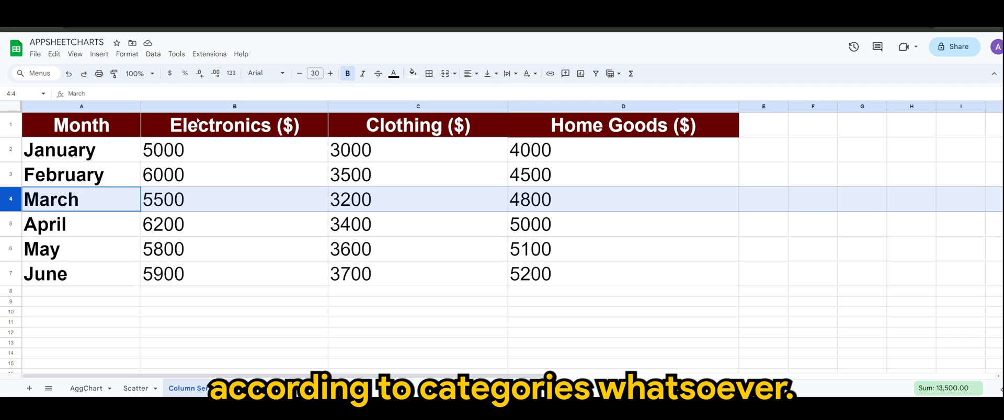
mouse_move(478, 315)
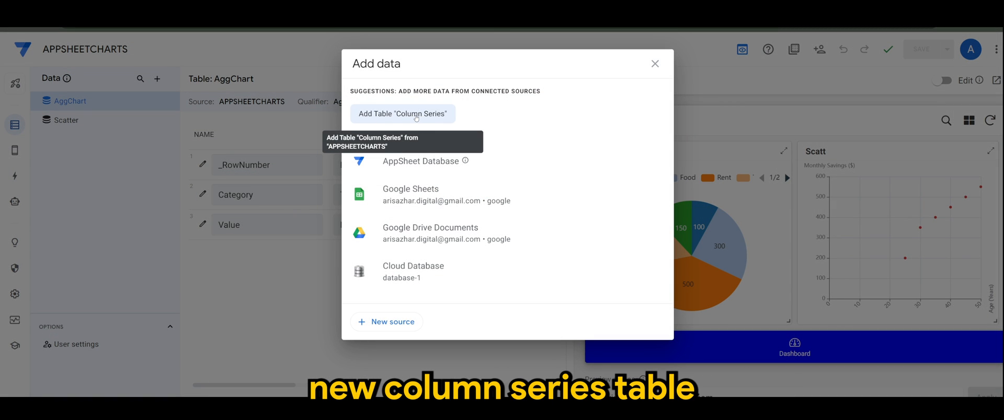
Add the Column Series sheet as a new table with Month and three sales columns
click(401, 112)
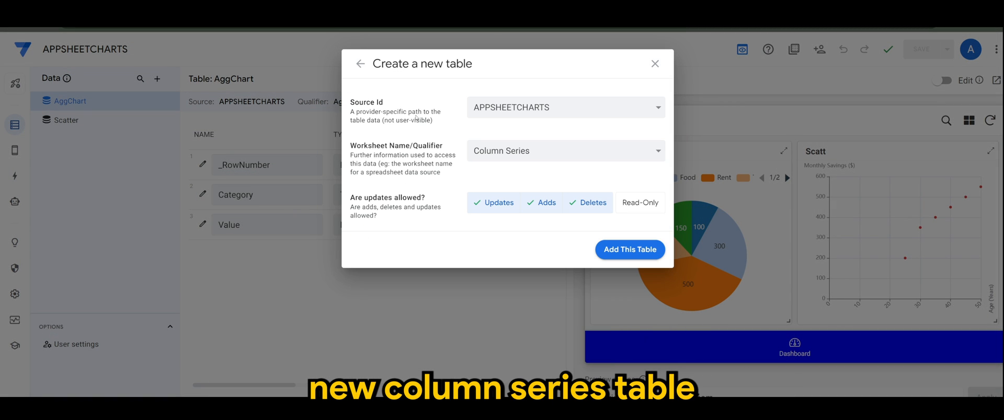
click(630, 250)
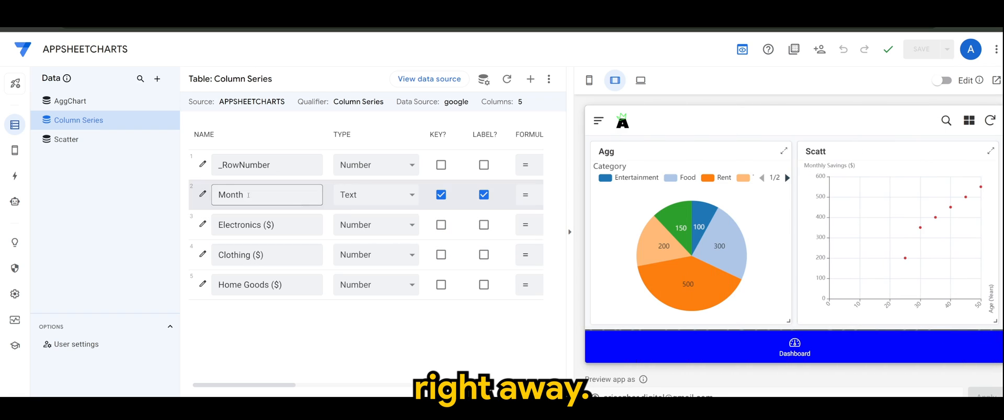
Create a new view named 'Column Series' using the Column Series table
click(13, 133)
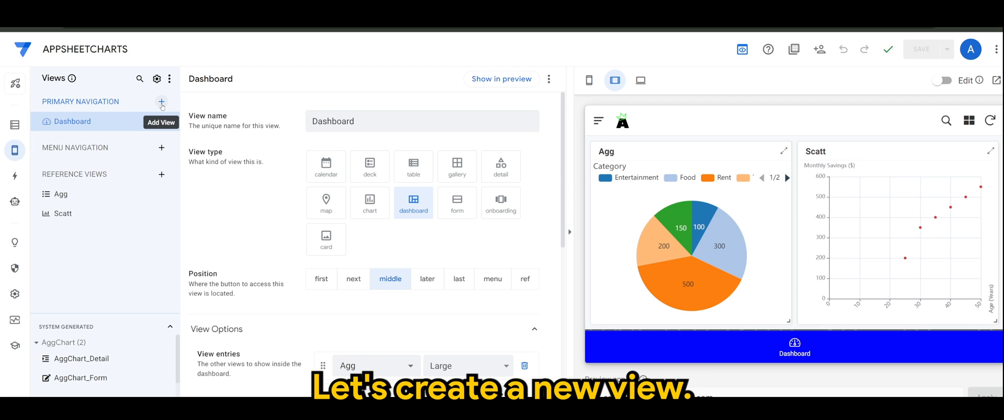
mouse_move(171, 182)
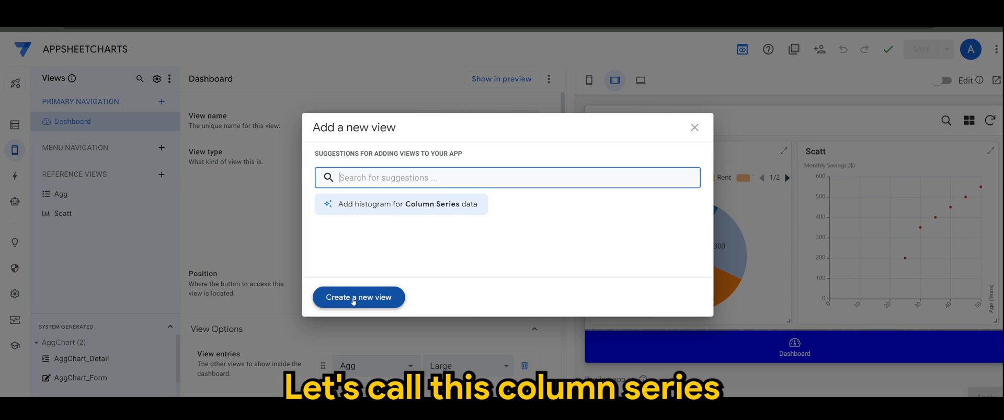
click(357, 298)
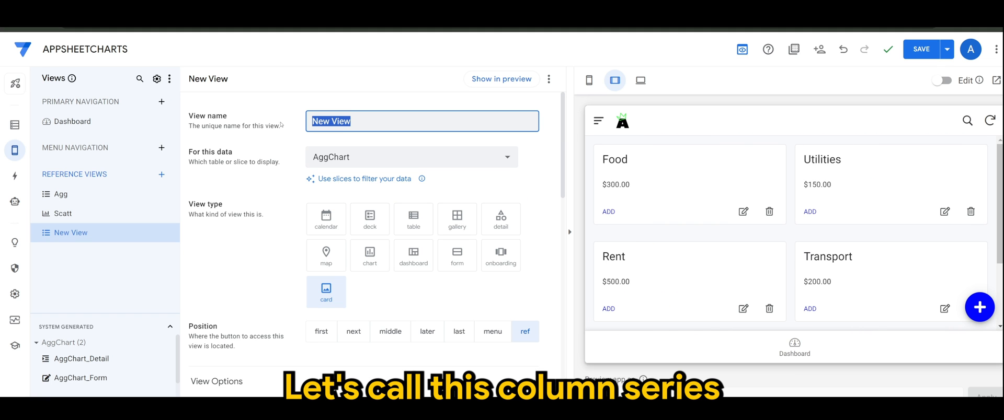
text(Column)
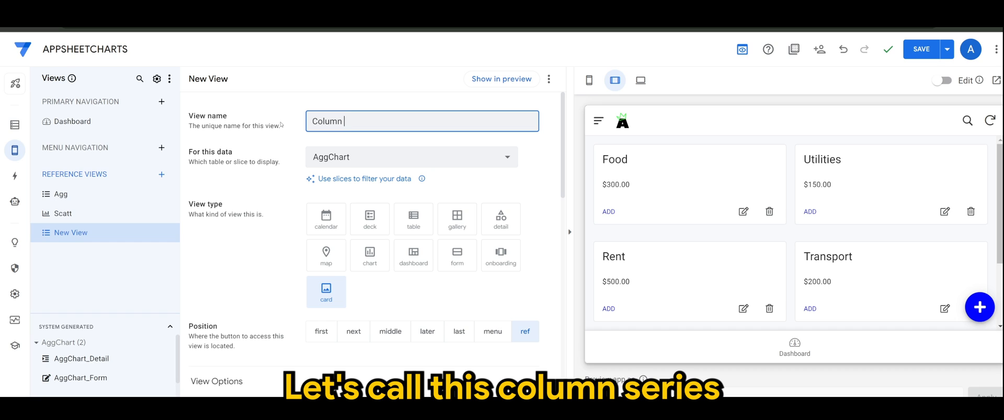
text(Series)
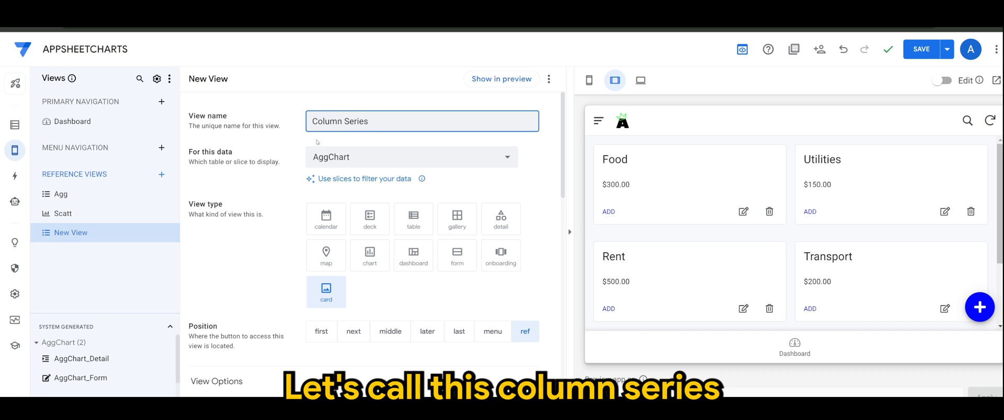
click(410, 157)
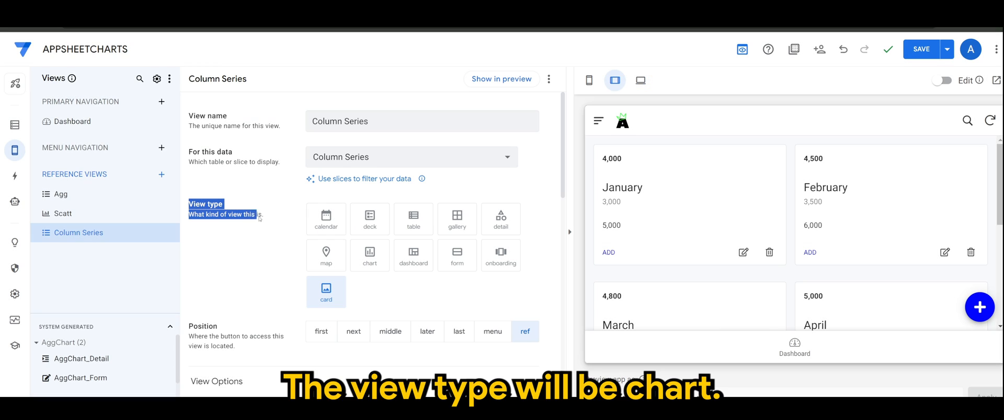
Make the view a chart of type column series and start its chart columns
click(369, 255)
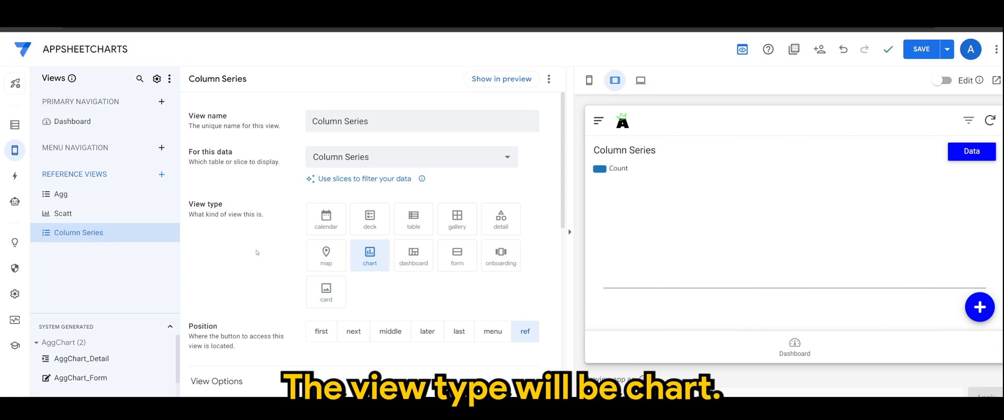
scroll(down, 3)
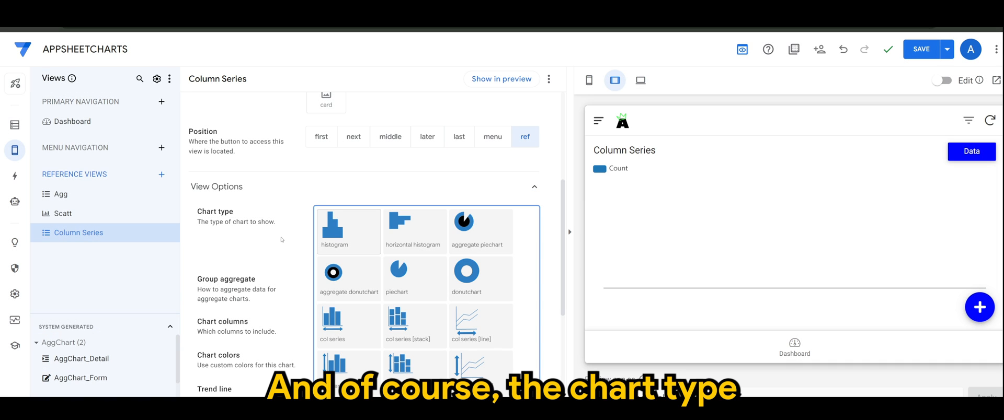
click(333, 325)
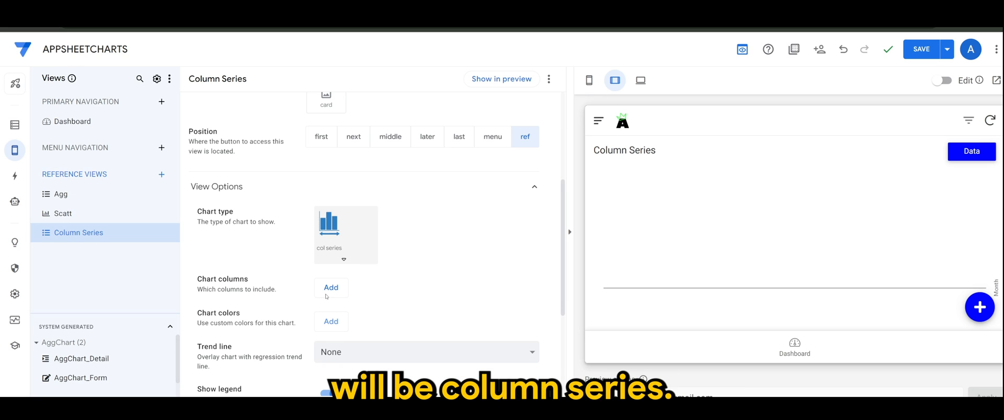
click(331, 288)
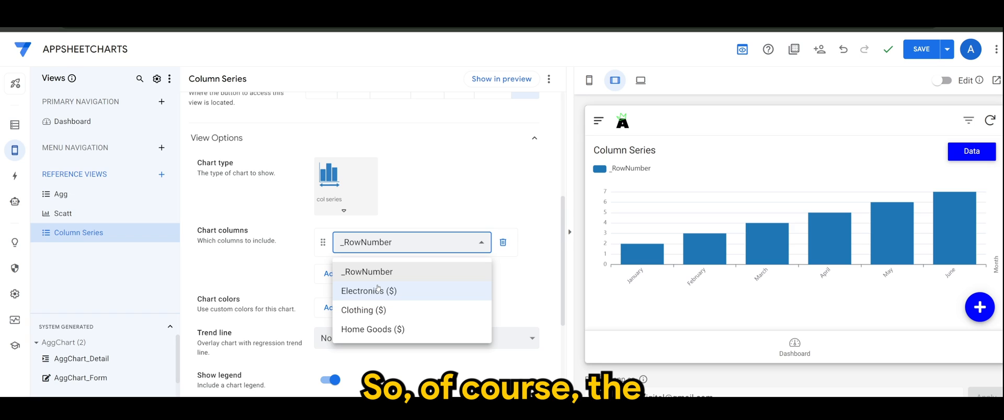
mouse_move(373, 290)
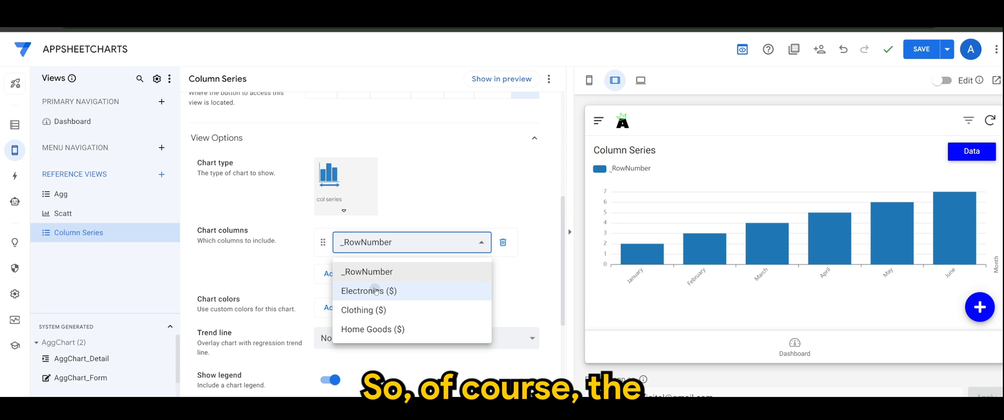
Plot Electronics ($), Clothing ($) and Home Goods ($) as the chart columns
click(368, 291)
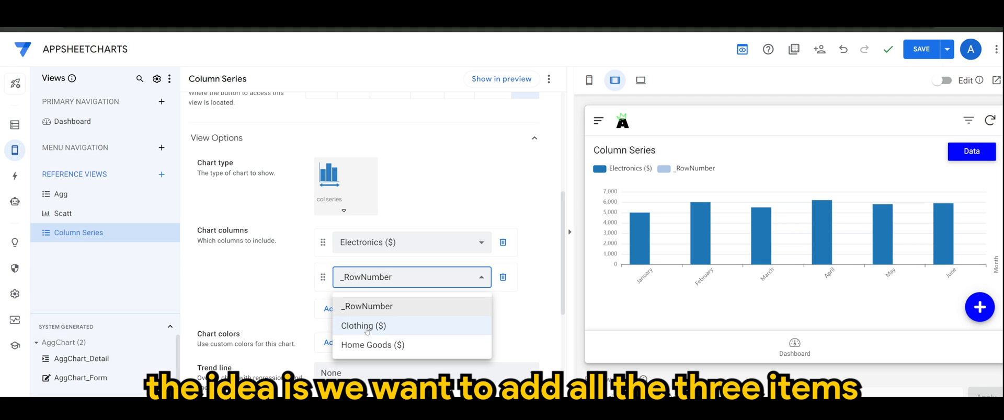
click(363, 326)
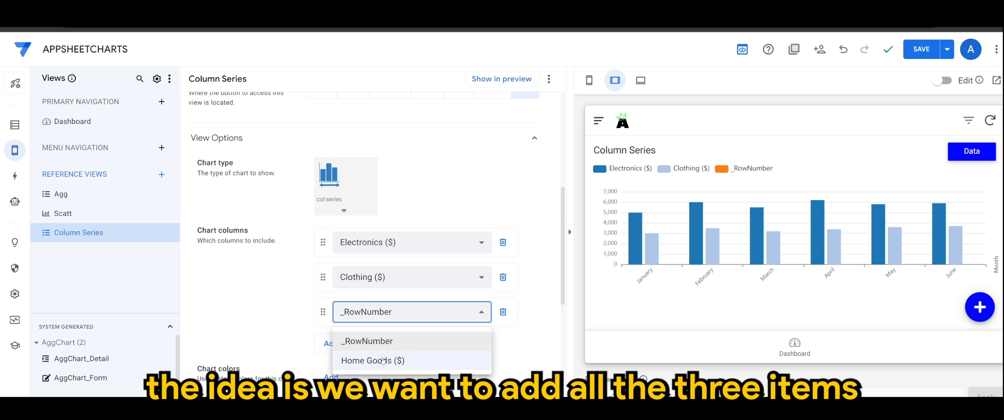
click(372, 361)
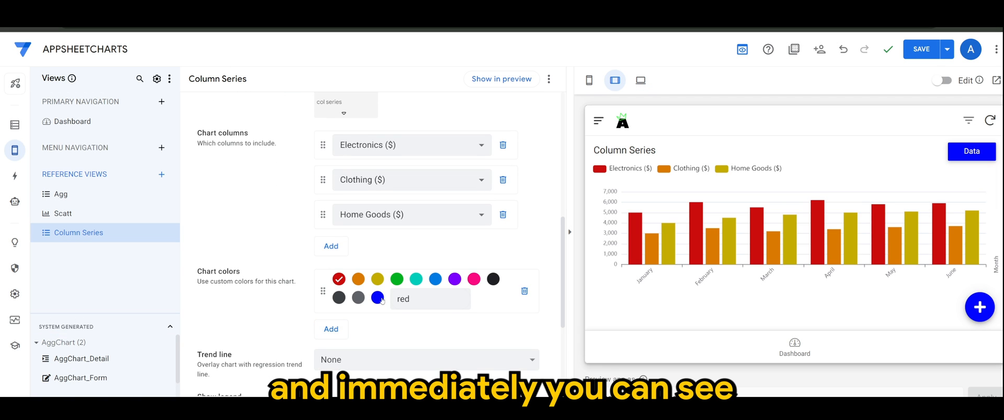
Colour the series themeMainColor, pink and orange
click(377, 298)
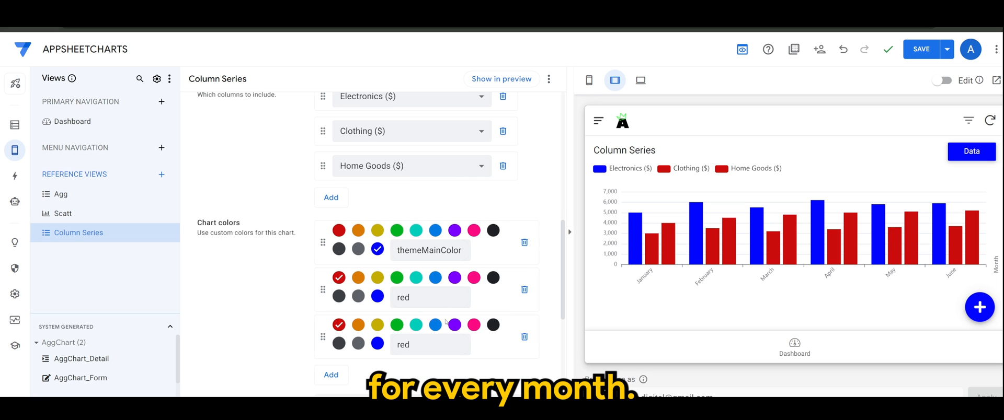
click(430, 297)
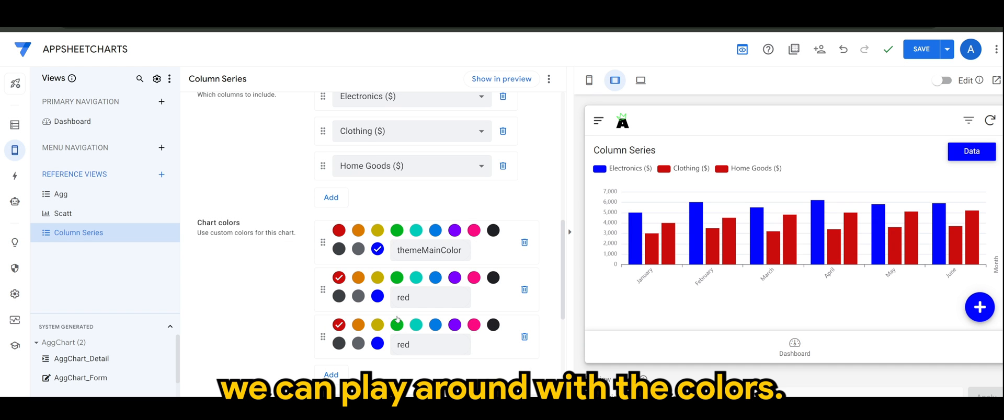
click(473, 277)
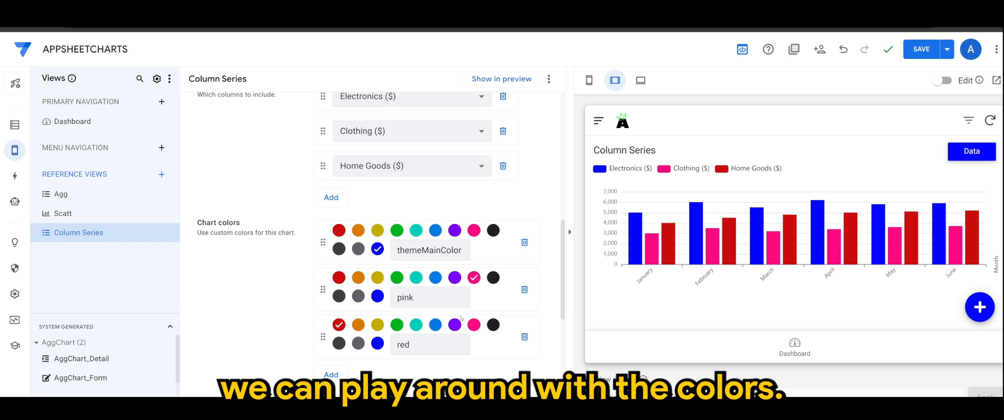
click(358, 325)
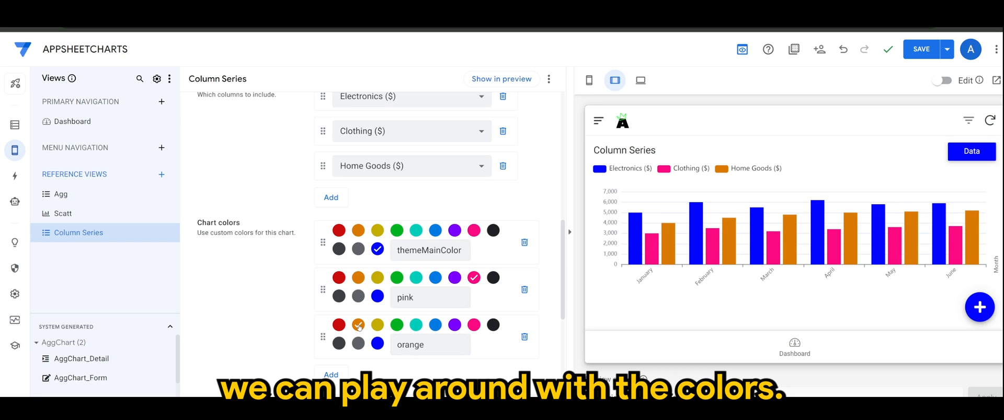
click(429, 297)
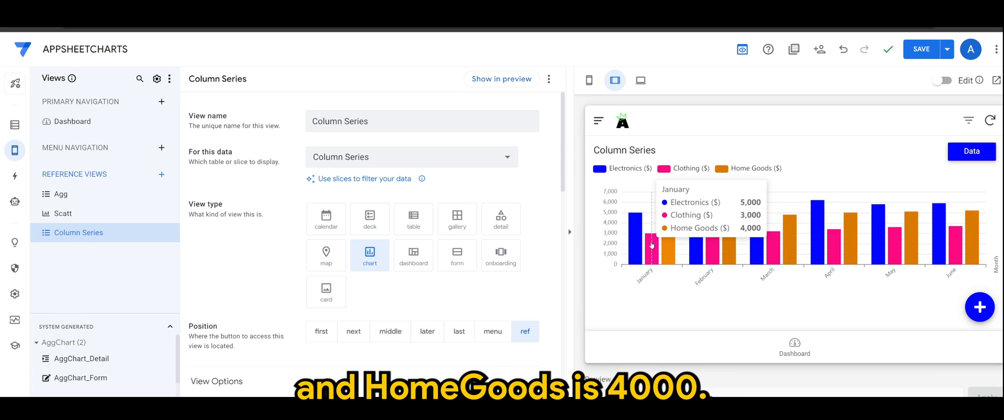
mouse_move(702, 250)
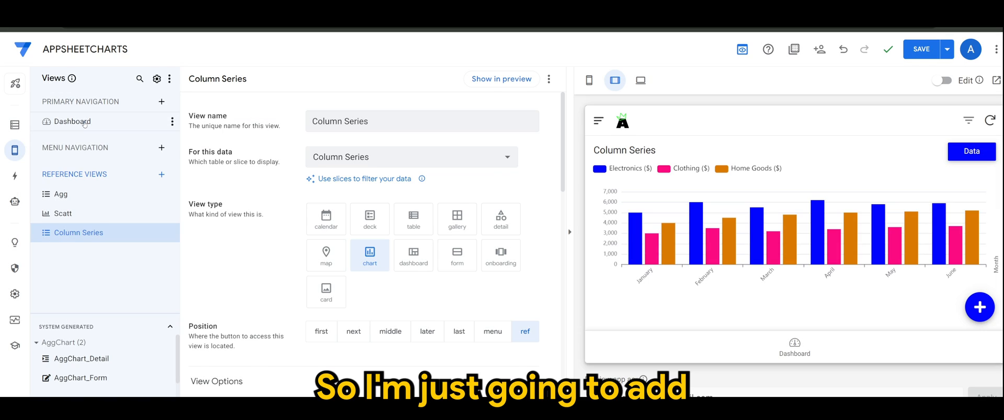
Add the Column Series chart to the Dashboard view and preview it full-size
click(70, 121)
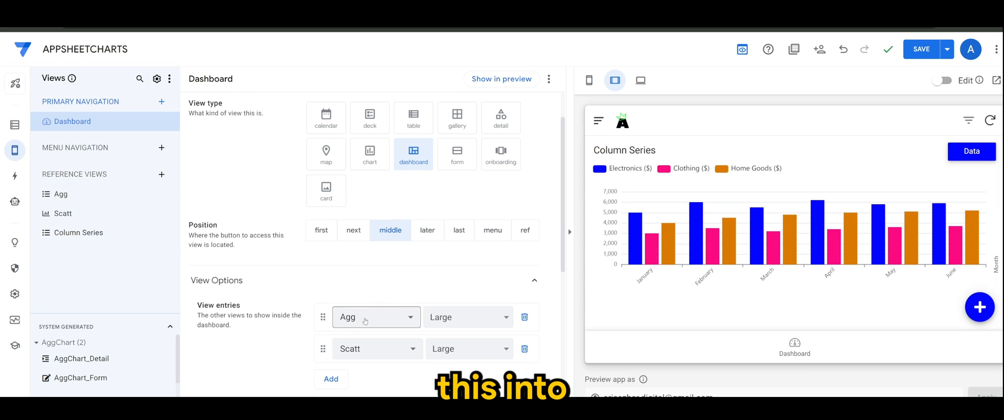
click(374, 317)
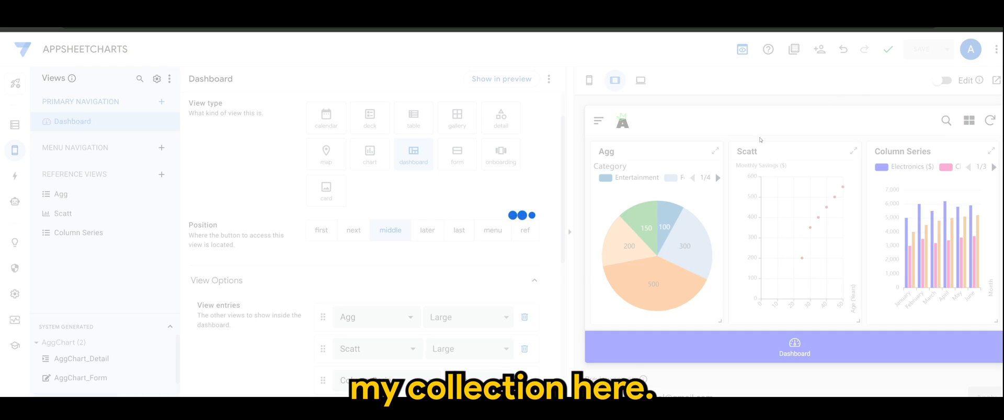
click(501, 78)
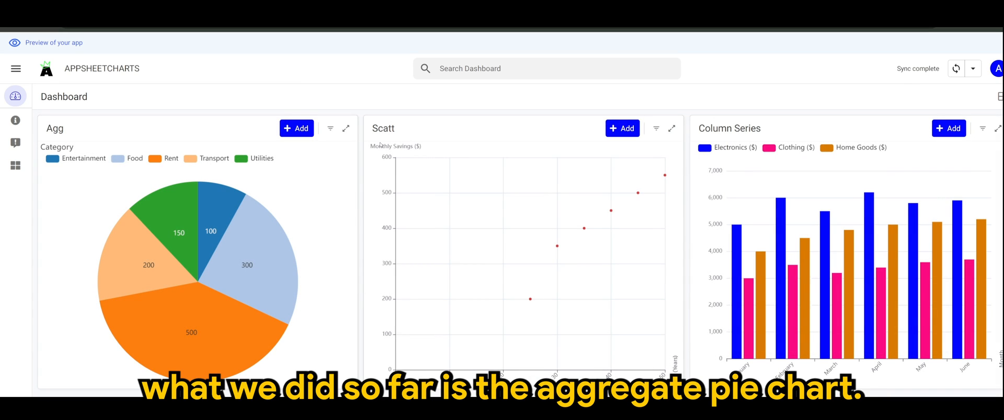
mouse_move(212, 263)
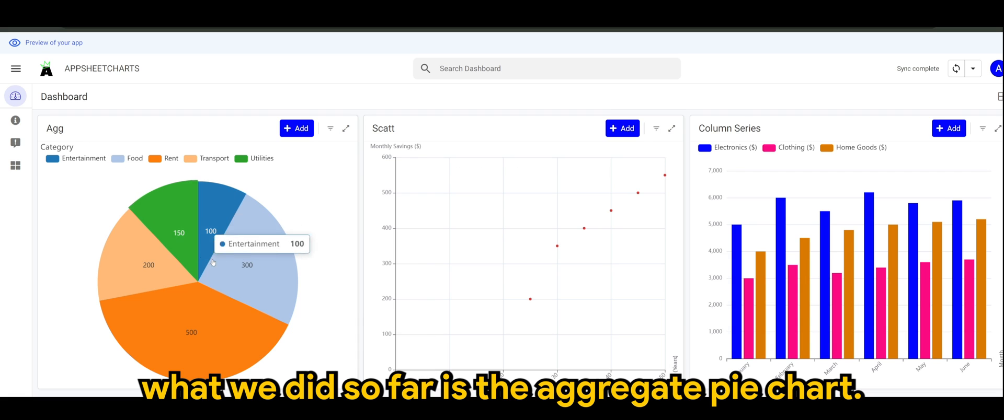
mouse_move(178, 300)
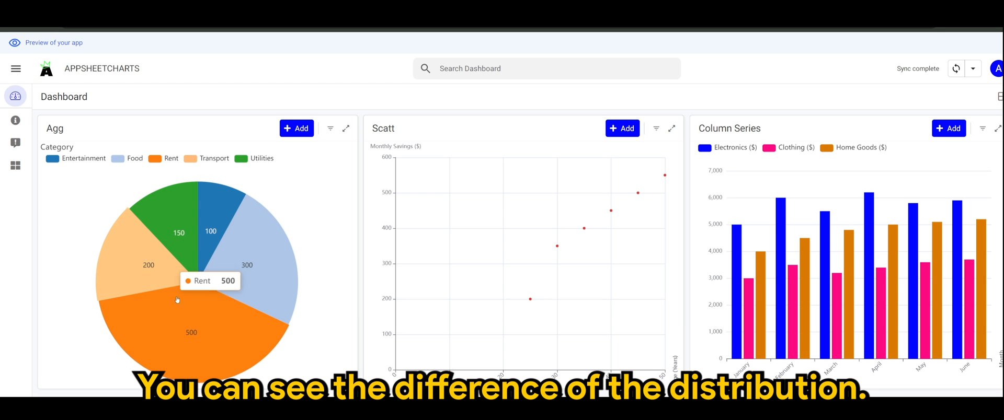
mouse_move(283, 233)
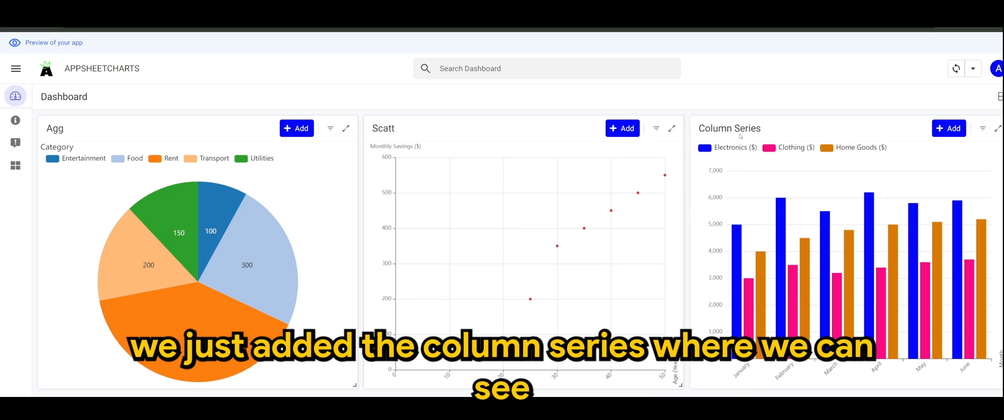
mouse_move(740, 256)
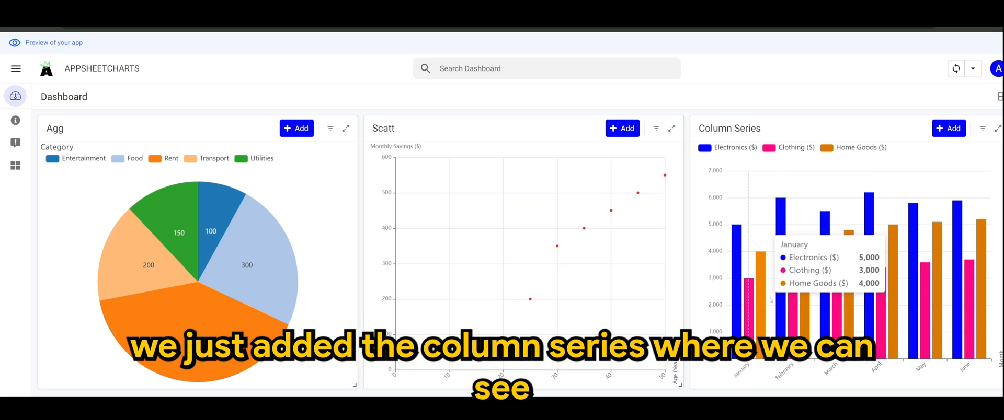